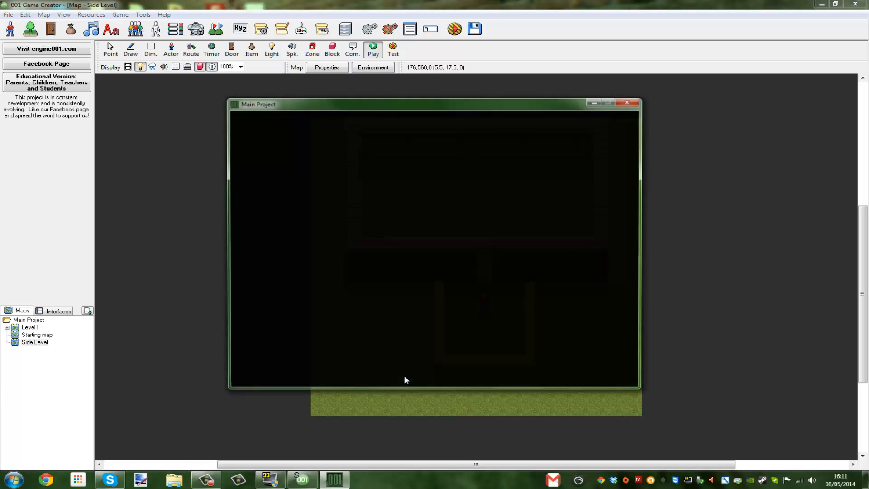
Run the Side Level test through the 'Ahhh Thats better!' message and choose Quit Game
{"action": "left_click", "coordinate": [373, 47]}
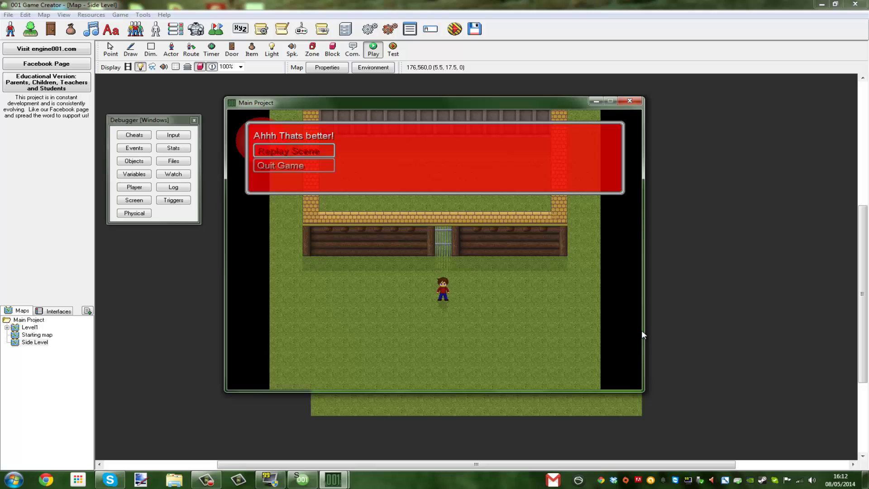
{"action": "left_click", "coordinate": [293, 150]}
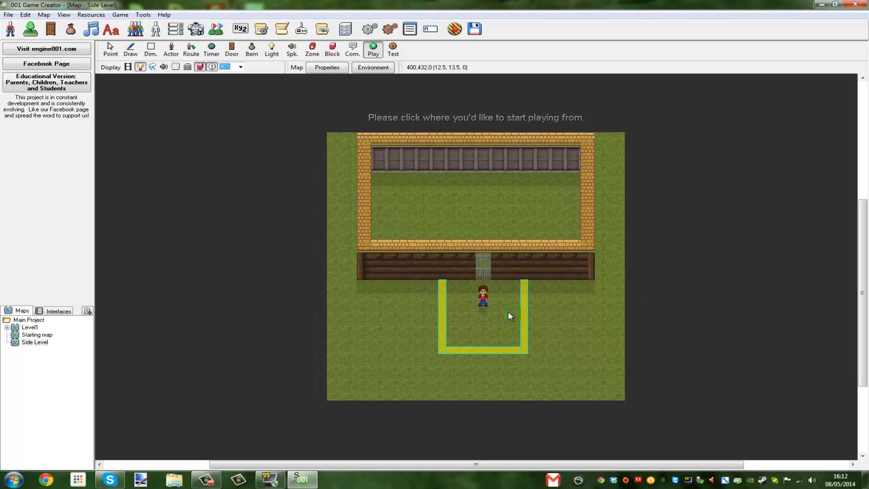
Open Side Level's Map Properties and edit the Player enters trigger's script
{"action": "left_click", "coordinate": [326, 67]}
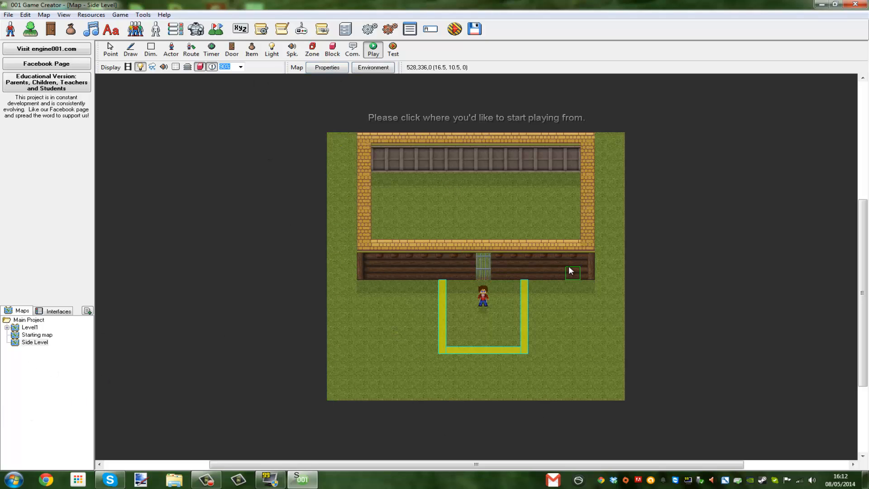
{"action": "left_click", "coordinate": [327, 67]}
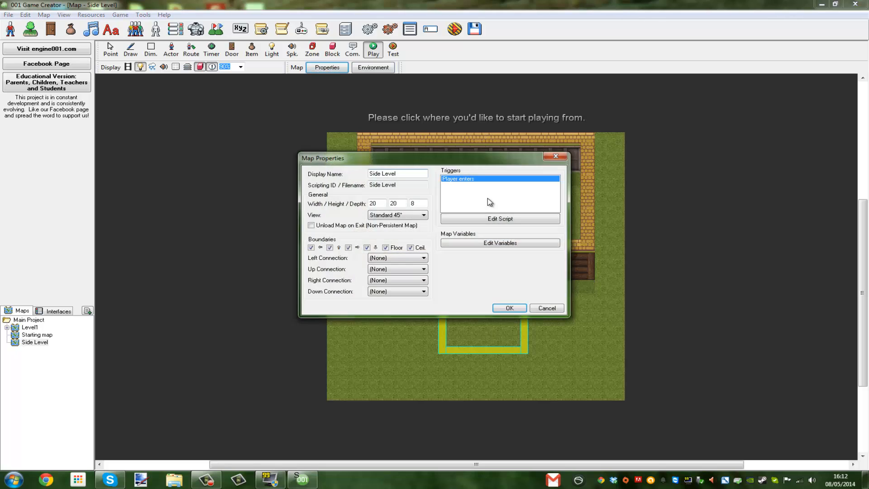
{"action": "left_click", "coordinate": [499, 218]}
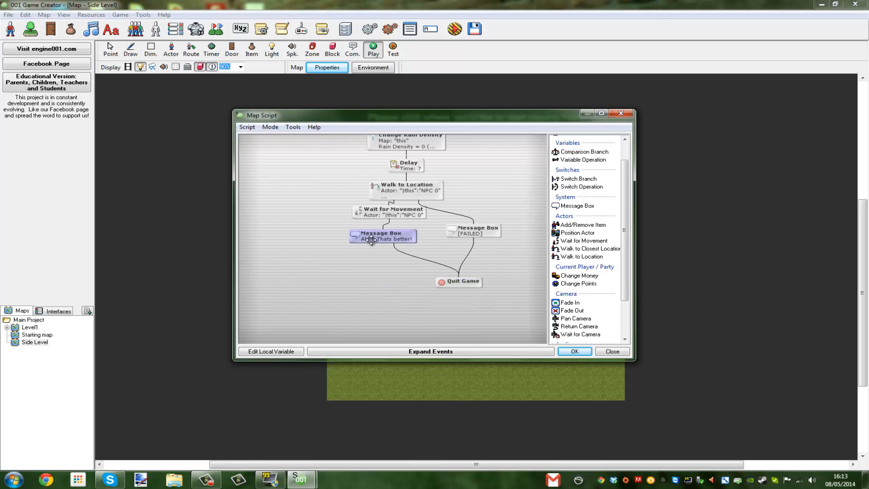
{"action": "double_click", "coordinate": [383, 237]}
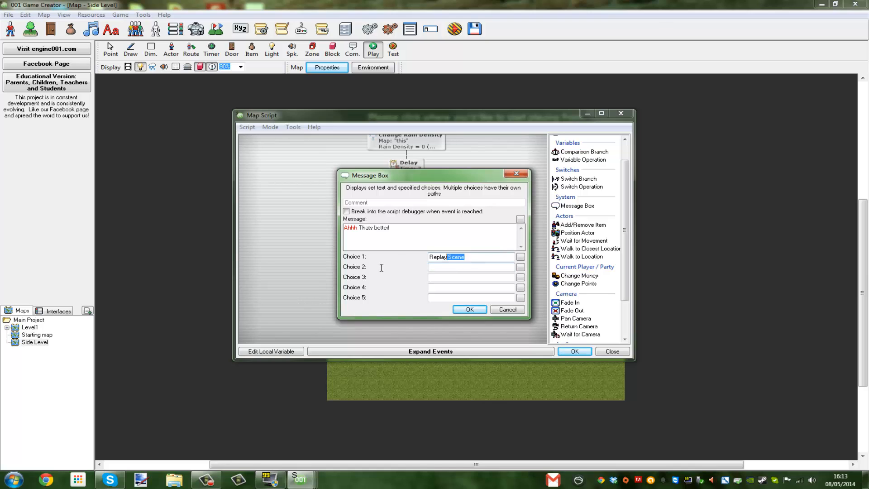
{"action": "left_click", "coordinate": [469, 309]}
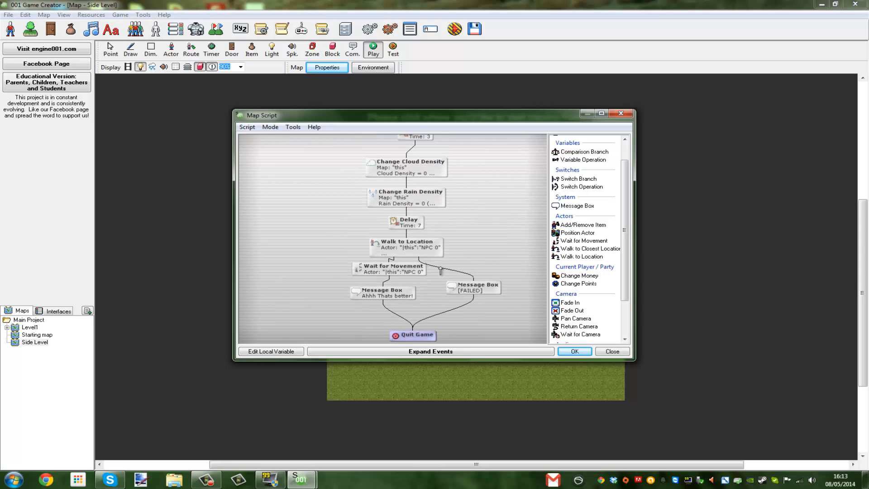
{"action": "mouse_move", "coordinate": [409, 252]}
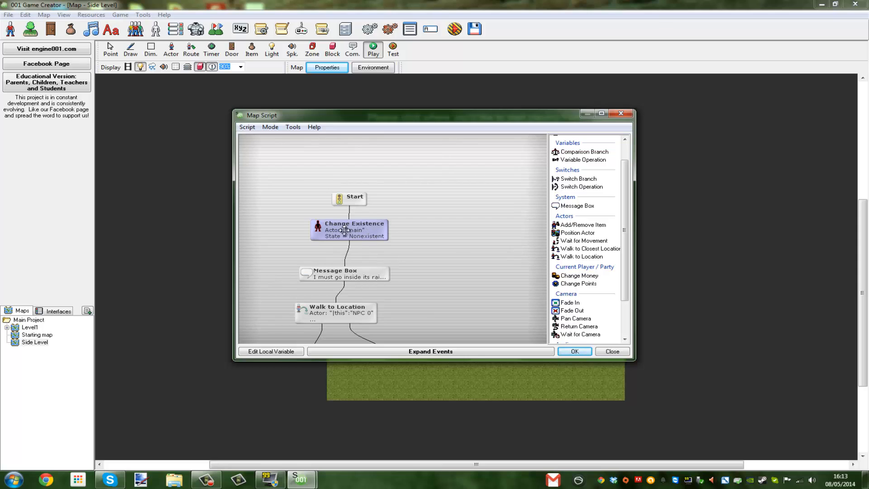
{"action": "double_click", "coordinate": [349, 230]}
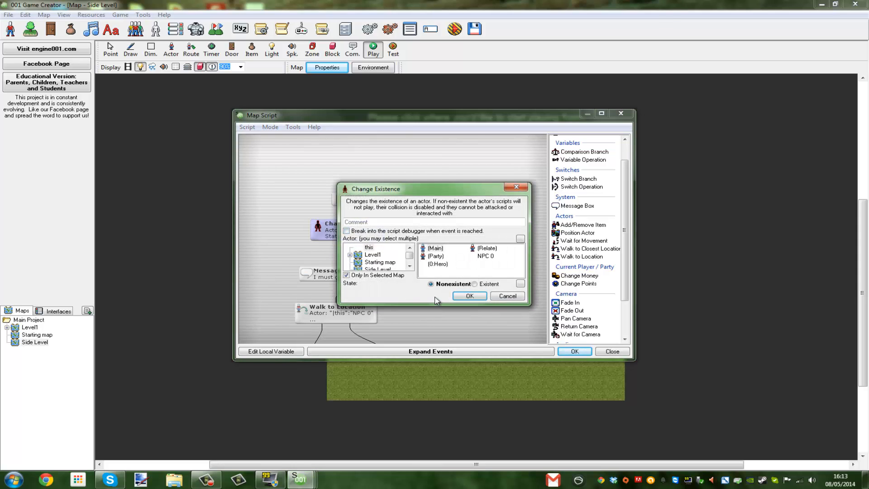
{"action": "left_click", "coordinate": [435, 248]}
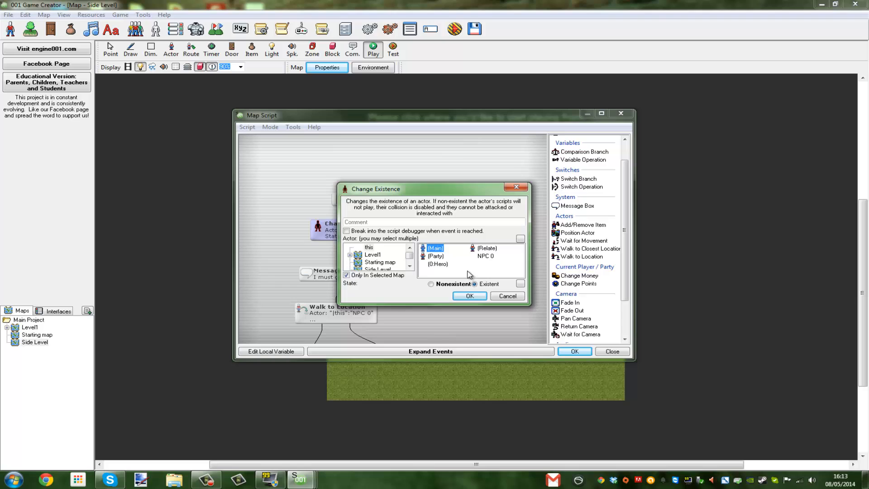
{"action": "left_click", "coordinate": [469, 295]}
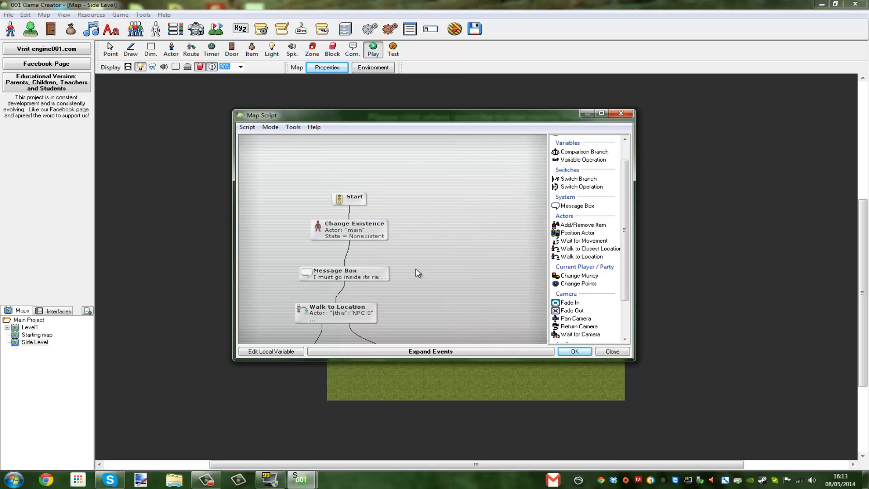
{"action": "mouse_move", "coordinate": [439, 272]}
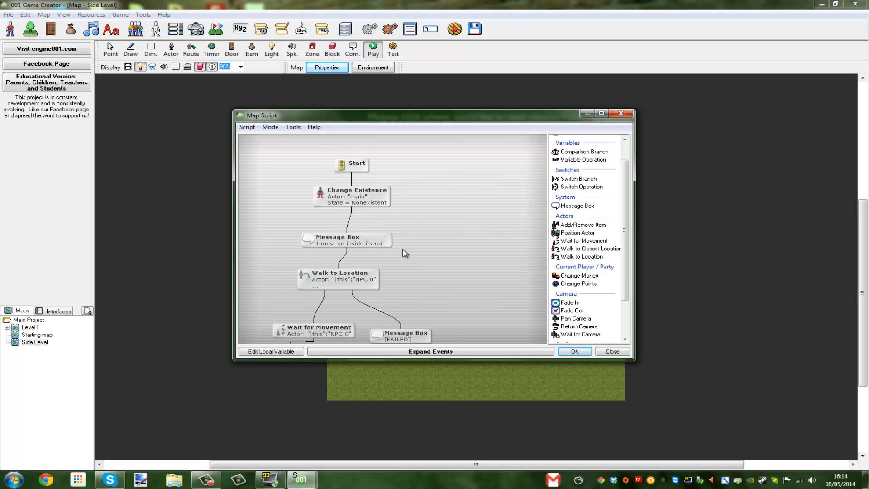
{"action": "mouse_move", "coordinate": [410, 251]}
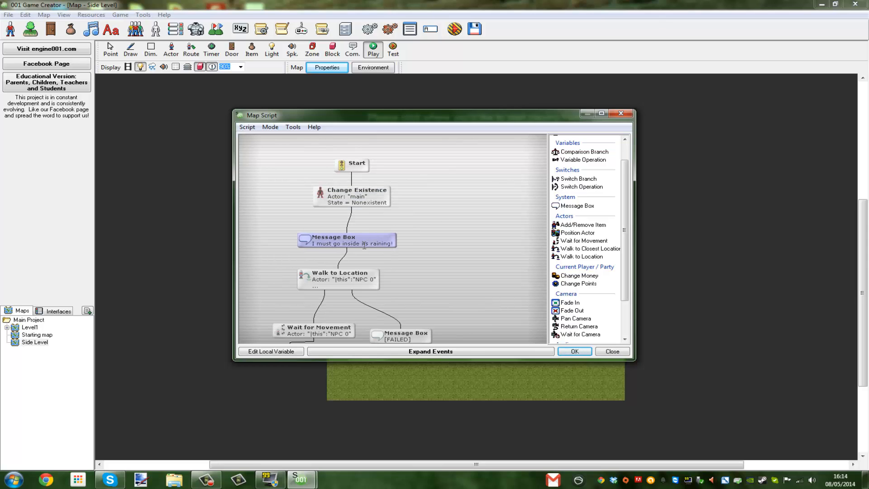
Review the 'I must go inside its raining!' Message Box settings and close them
{"action": "double_click", "coordinate": [346, 240]}
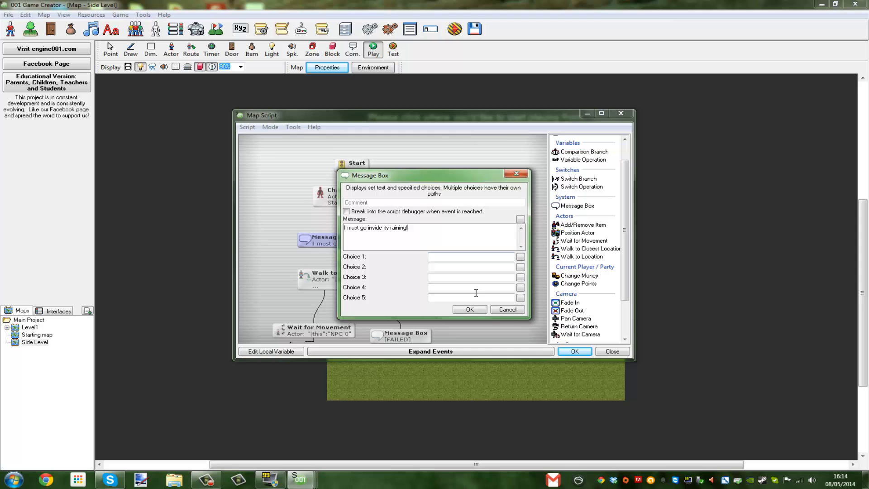
{"action": "left_click", "coordinate": [469, 310]}
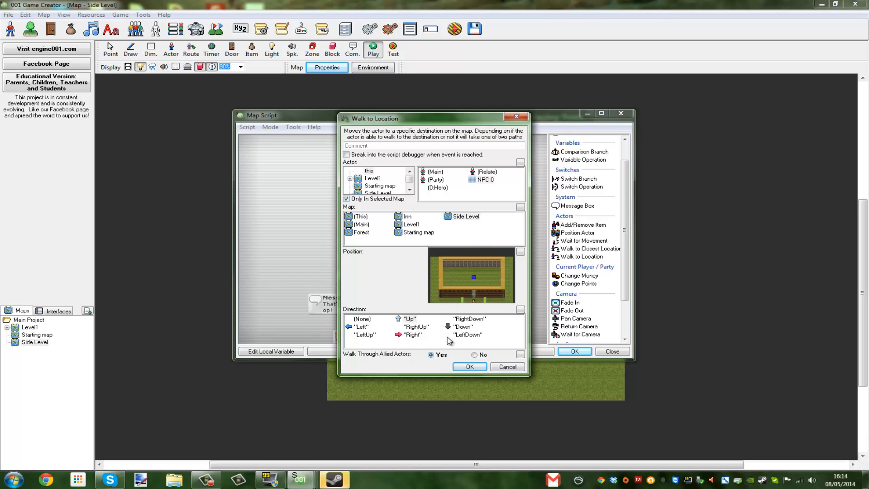
{"action": "mouse_move", "coordinate": [445, 336]}
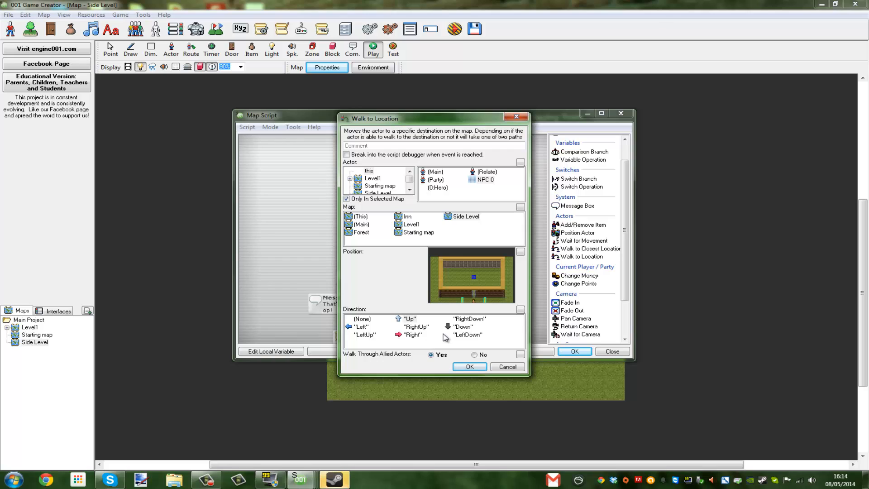
{"action": "mouse_move", "coordinate": [447, 344]}
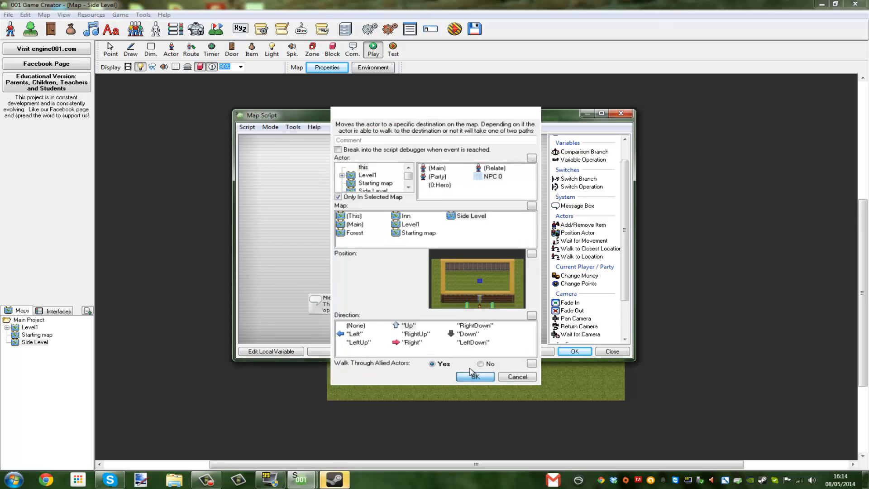
Confirm NPC 0's Walk to Location settings with OK, returning to the script graph
{"action": "left_click", "coordinate": [474, 377]}
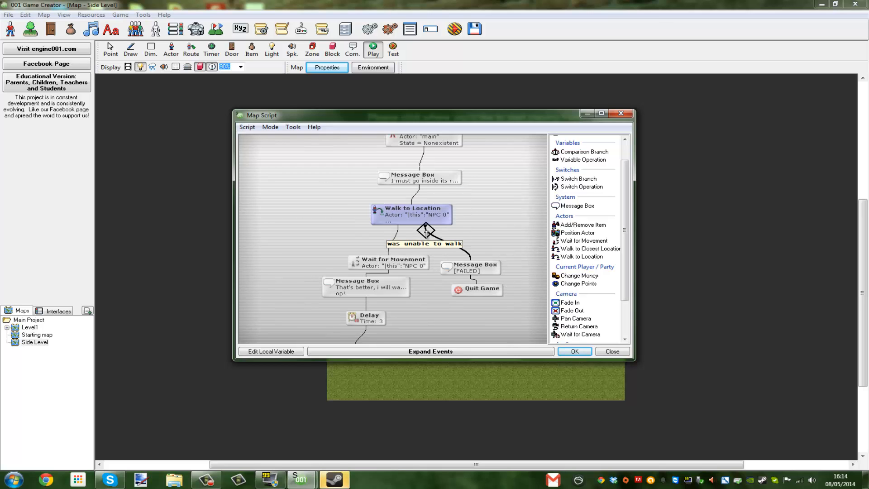
{"action": "double_click", "coordinate": [411, 214]}
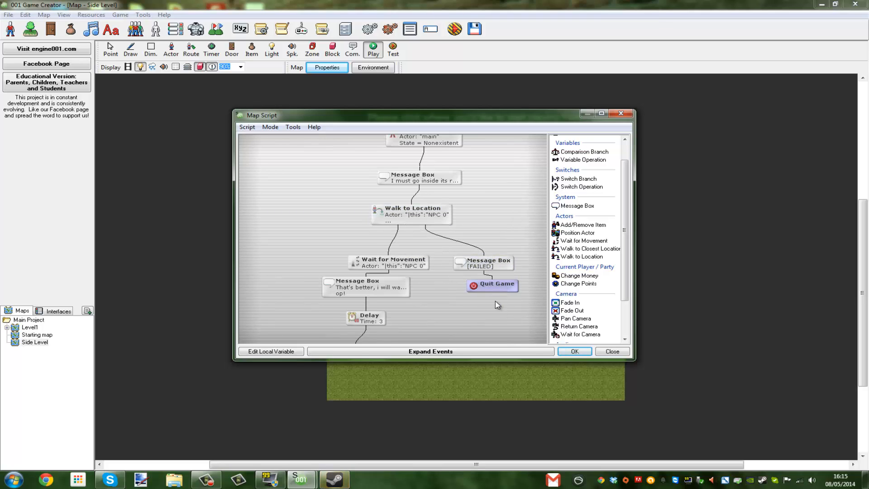
{"action": "mouse_move", "coordinate": [404, 267]}
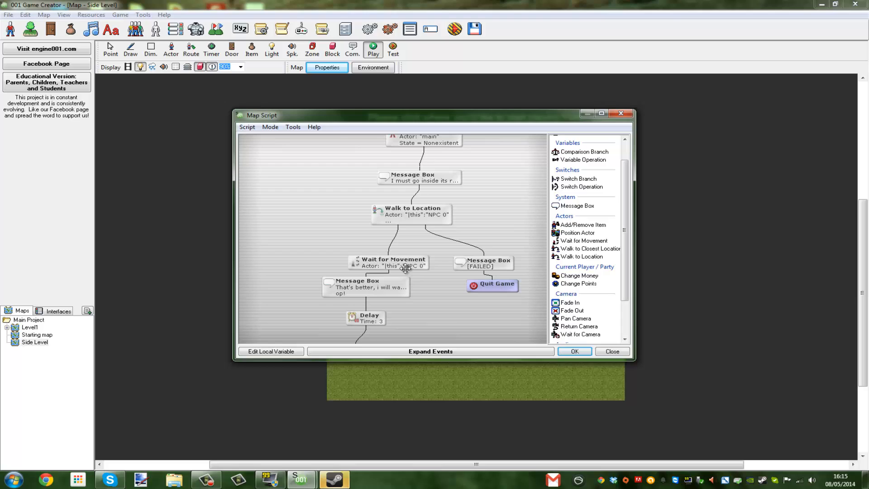
{"action": "mouse_move", "coordinate": [410, 243]}
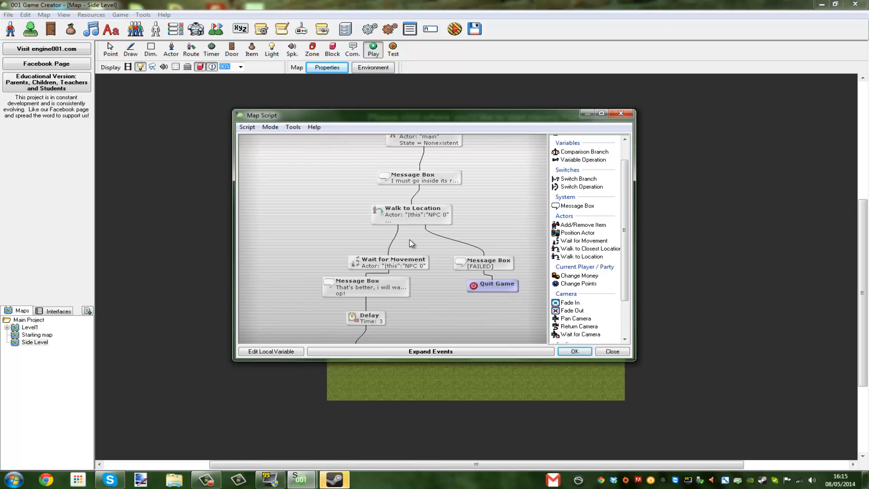
{"action": "mouse_move", "coordinate": [397, 250]}
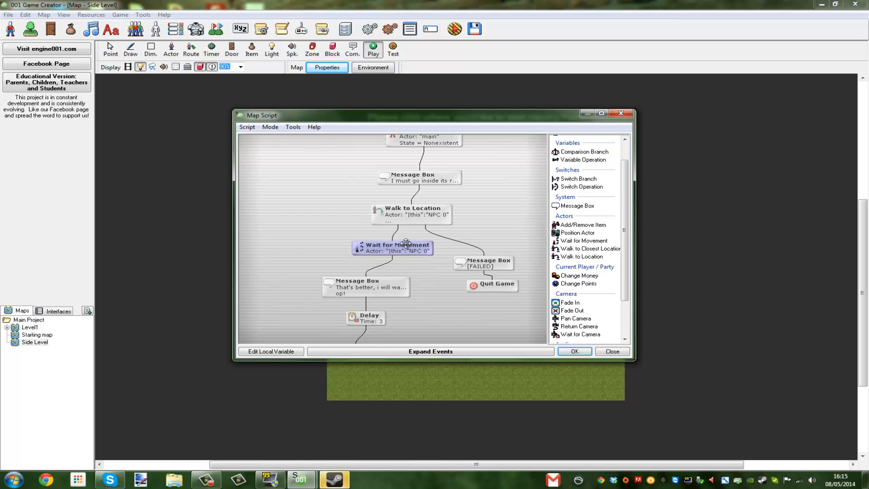
{"action": "left_click", "coordinate": [411, 214]}
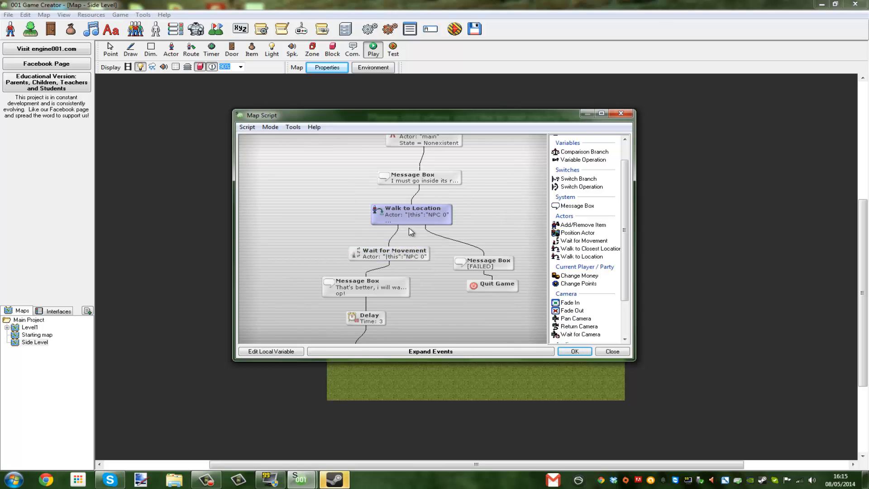
{"action": "left_click", "coordinate": [392, 253]}
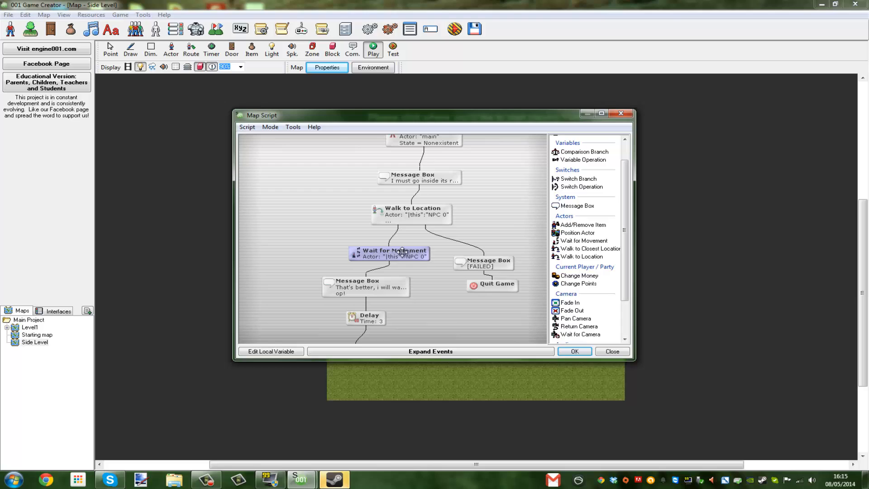
{"action": "mouse_move", "coordinate": [395, 233]}
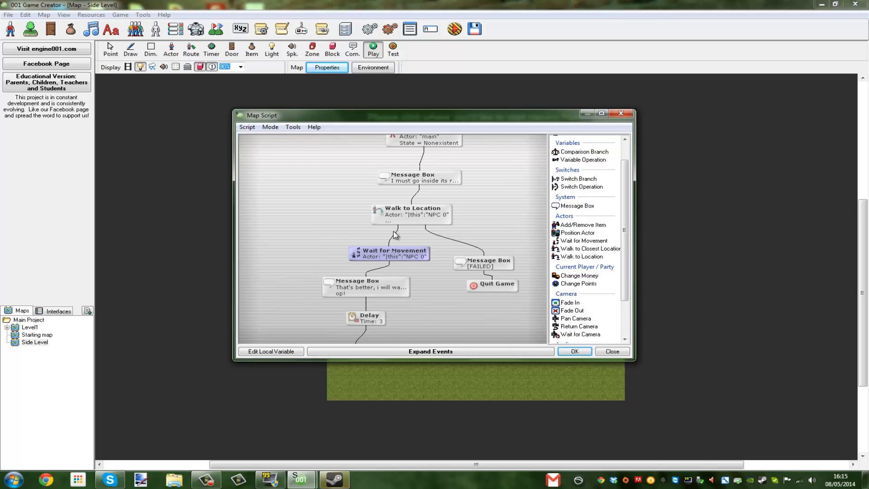
{"action": "mouse_move", "coordinate": [392, 233]}
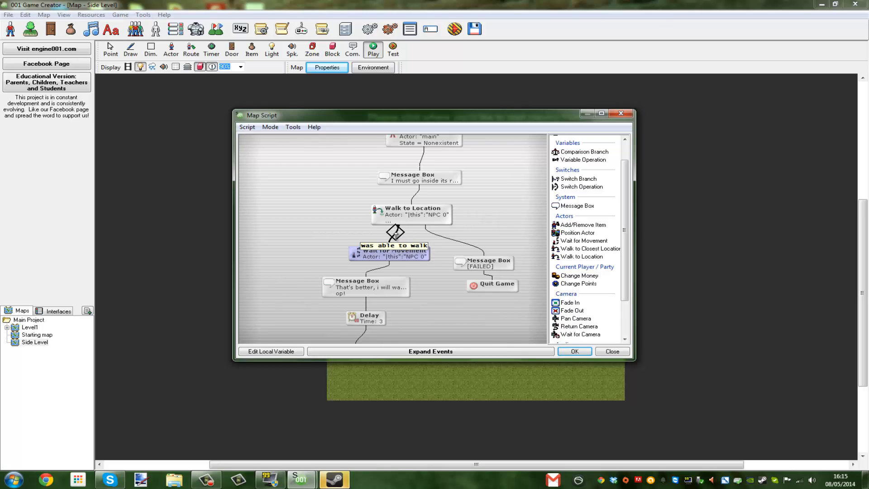
{"action": "mouse_move", "coordinate": [373, 292]}
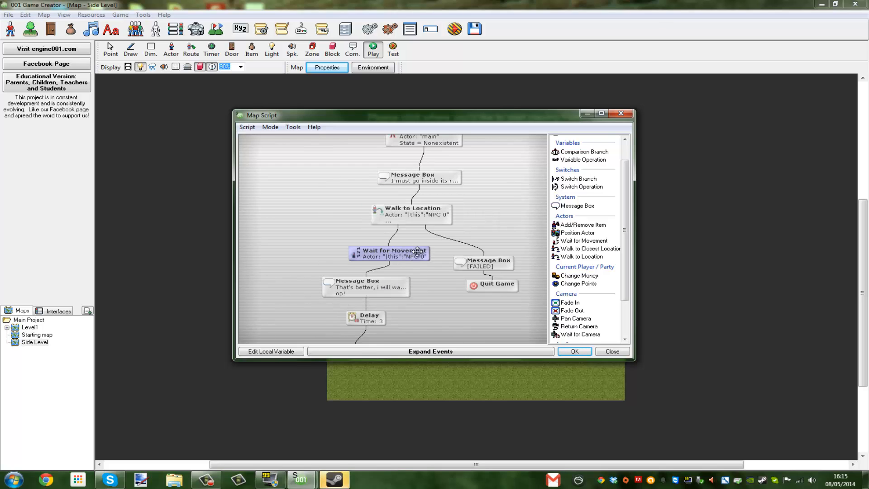
{"action": "mouse_move", "coordinate": [401, 243]}
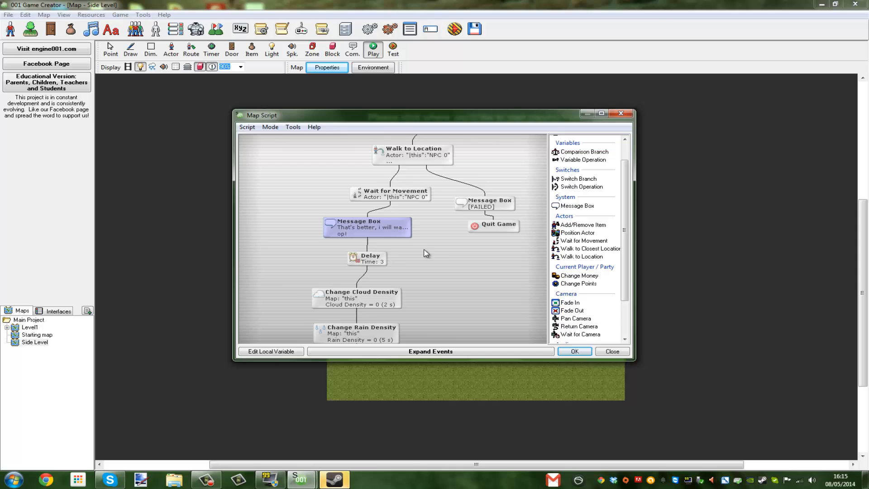
{"action": "mouse_move", "coordinate": [389, 273]}
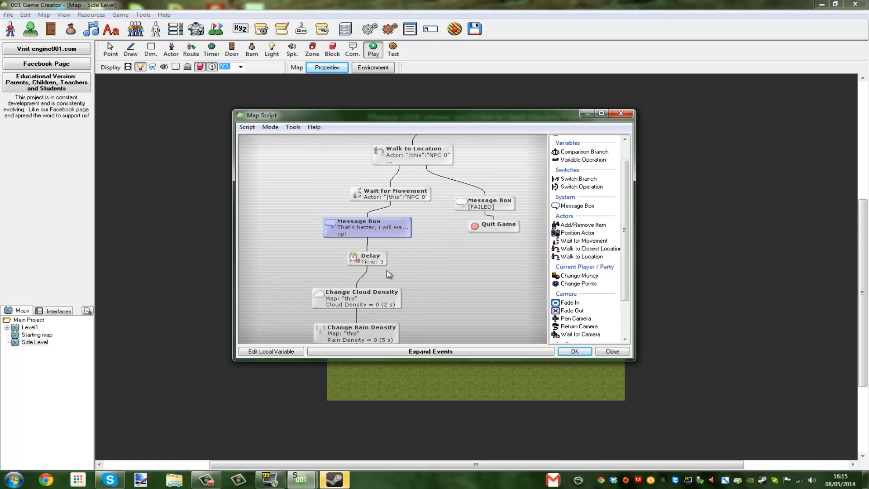
Review the pre-delay message, the 3-second Delay and the Change Rain Density settings
{"action": "scroll", "scroll_direction": "down", "scroll_amount": 3}
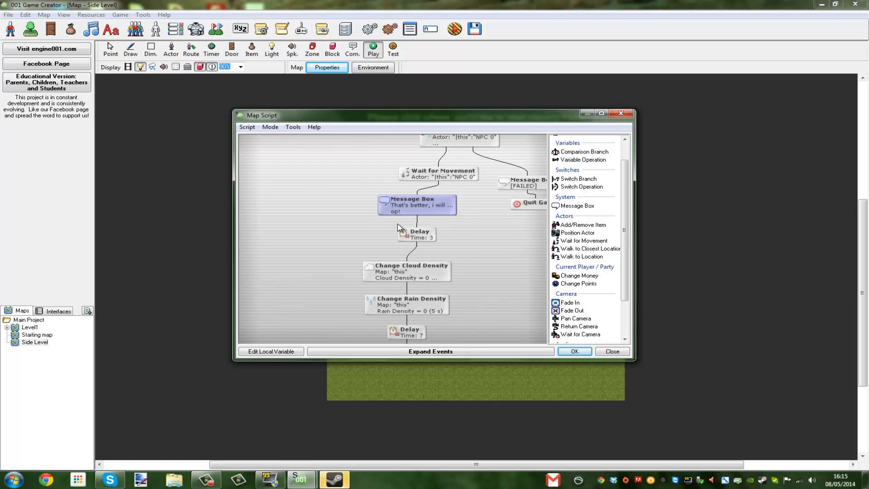
{"action": "mouse_move", "coordinate": [432, 247]}
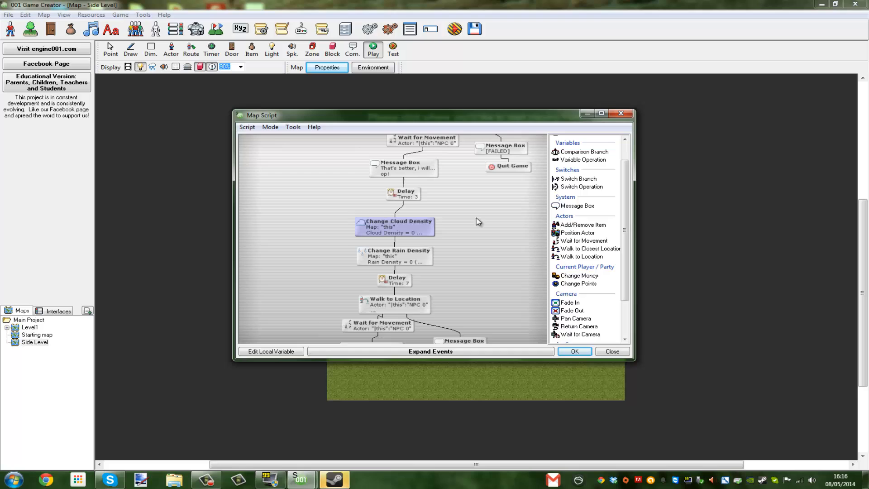
{"action": "mouse_move", "coordinate": [432, 270]}
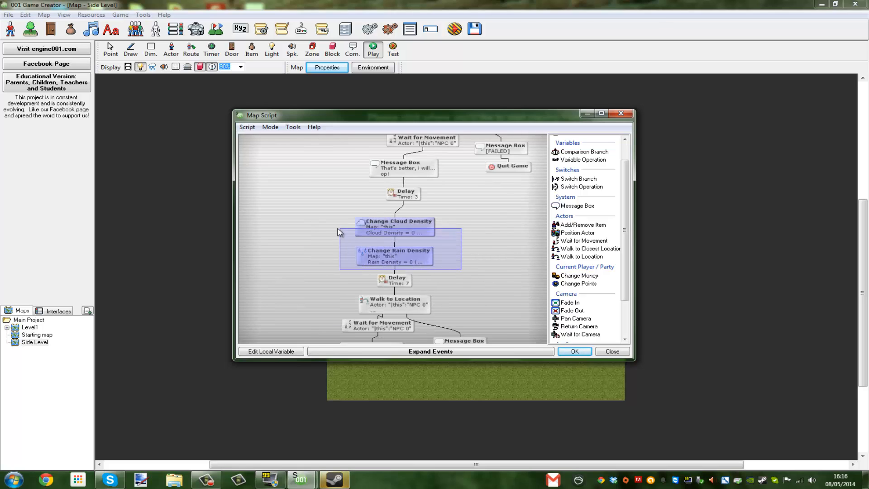
{"action": "left_click", "coordinate": [404, 168]}
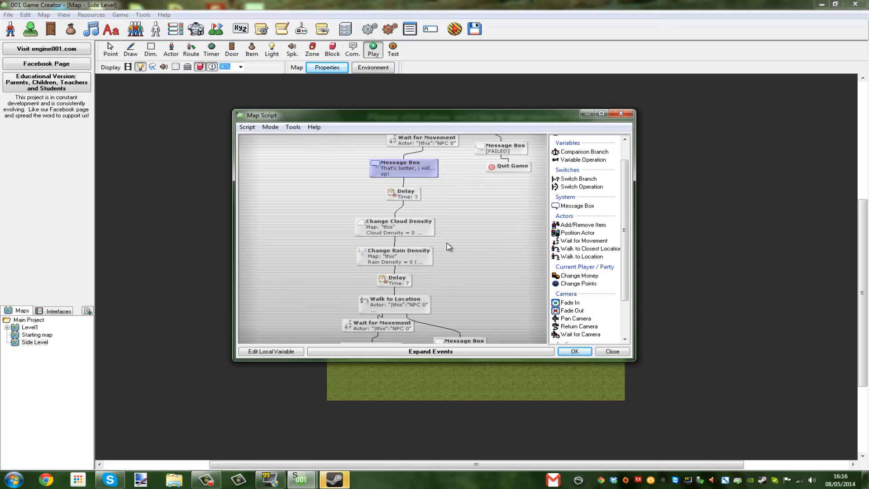
{"action": "left_click", "coordinate": [404, 194]}
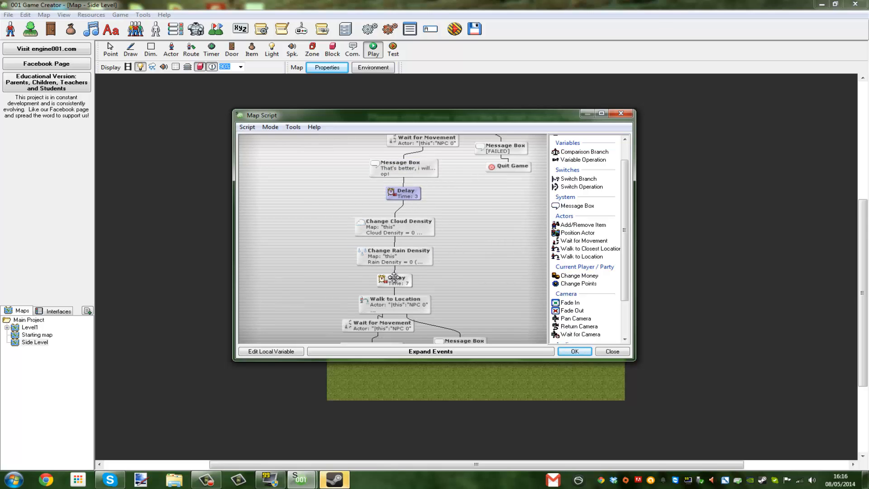
{"action": "double_click", "coordinate": [395, 255]}
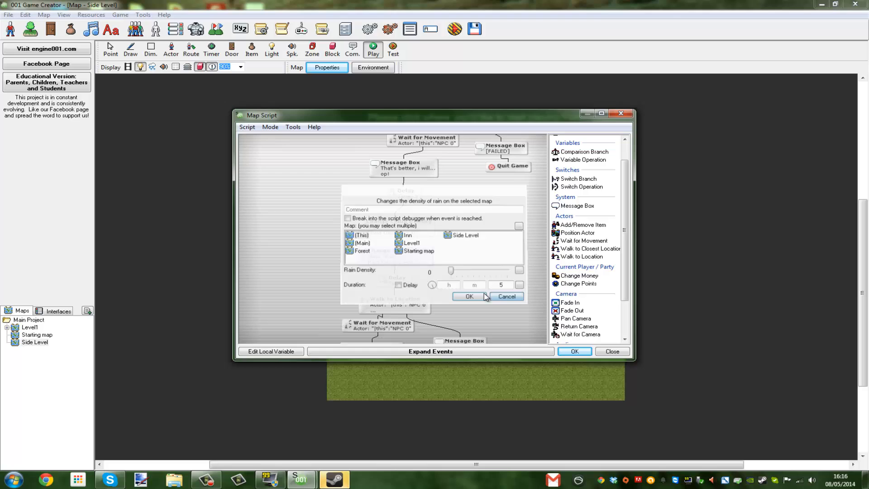
{"action": "left_click", "coordinate": [469, 296]}
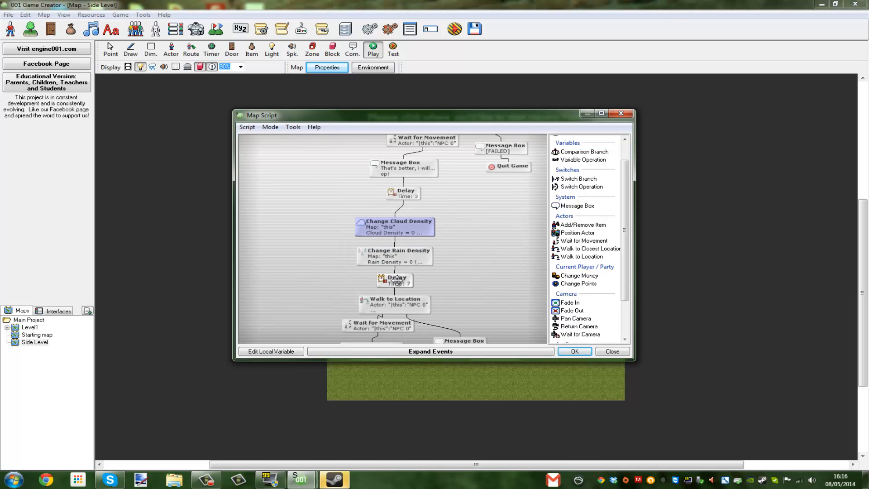
{"action": "mouse_move", "coordinate": [423, 297]}
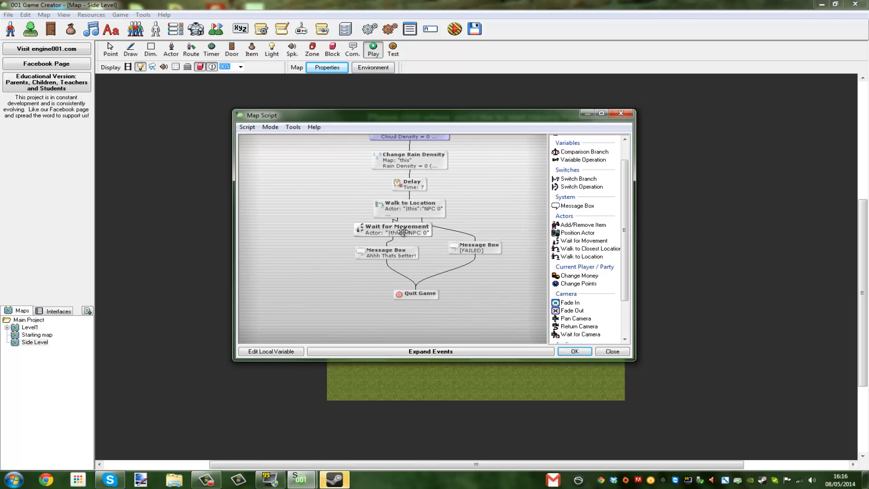
Move the 'Ahhh Thats better!' Message Box below the Wait for Movement step
{"action": "left_click", "coordinate": [393, 233]}
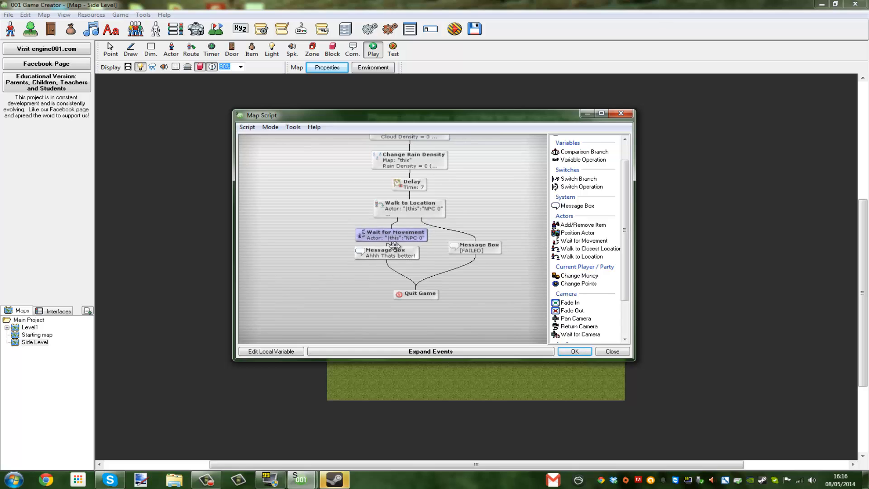
{"action": "left_click", "coordinate": [518, 325]}
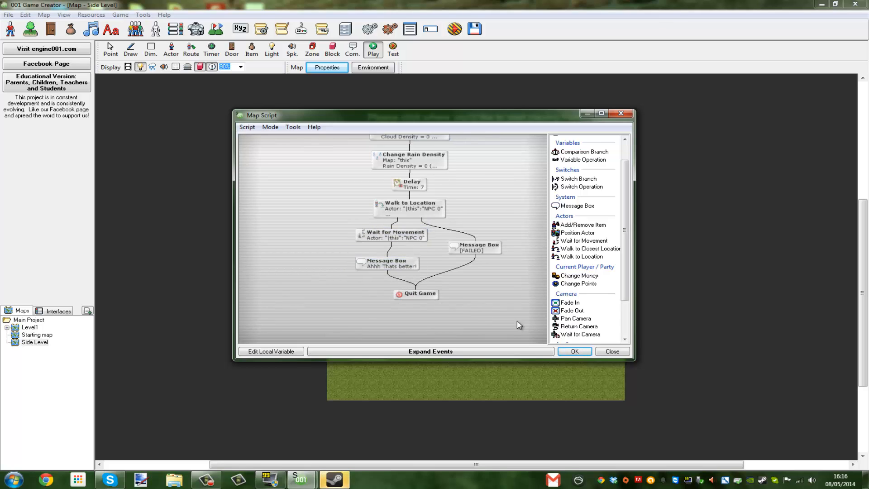
{"action": "left_click", "coordinate": [247, 127]}
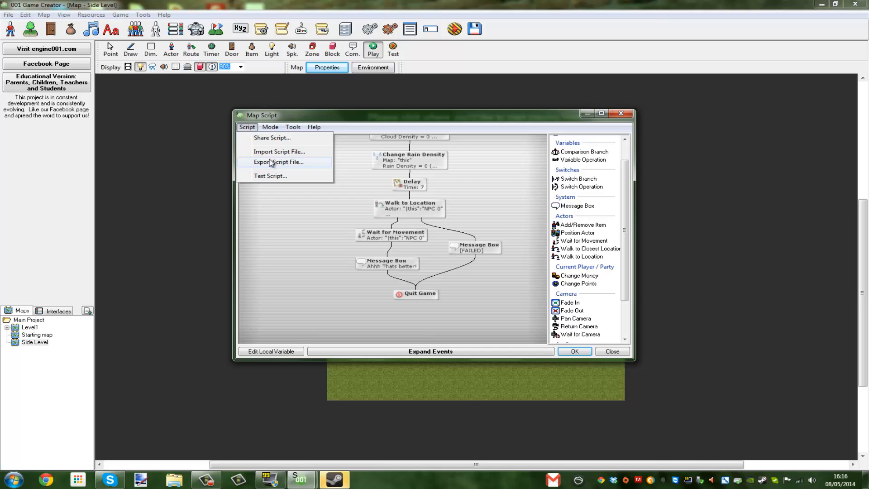
Export the script via Script > Export Script File... to the Desktop, naming it 'Cuts'
{"action": "left_click", "coordinate": [279, 161]}
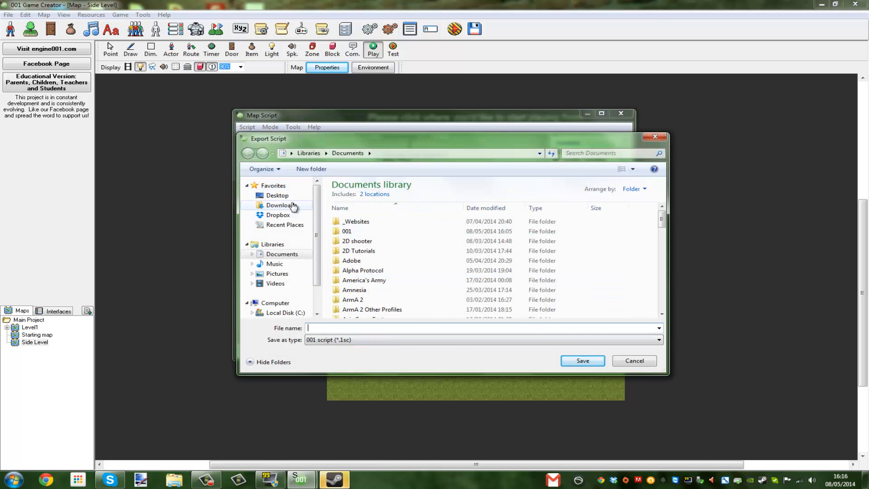
{"action": "left_click", "coordinate": [277, 195]}
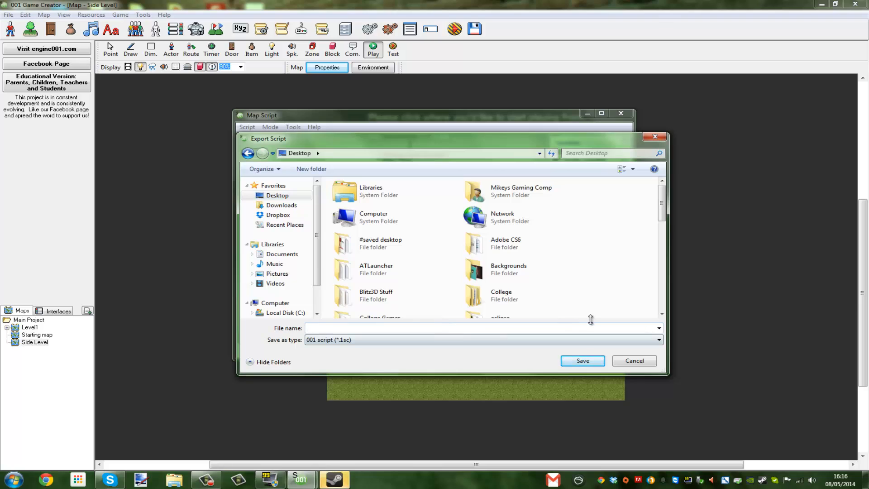
{"action": "left_click", "coordinate": [371, 329]}
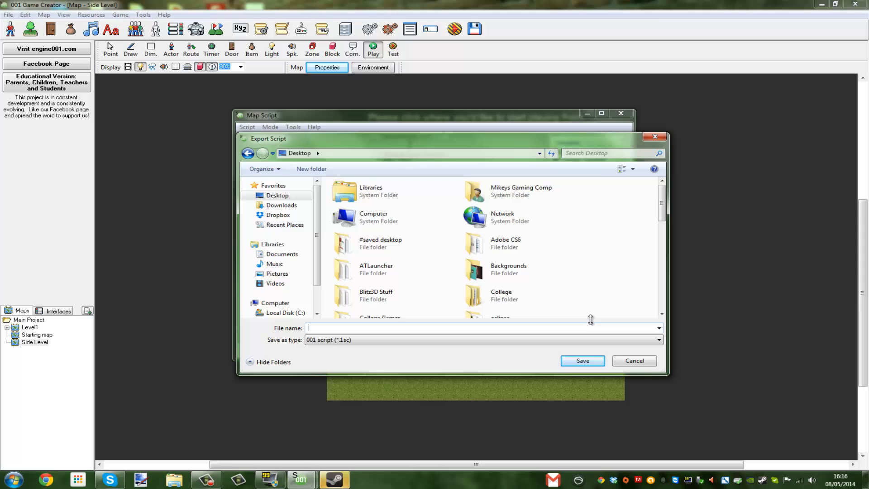
{"action": "type", "text": "Cuts"}
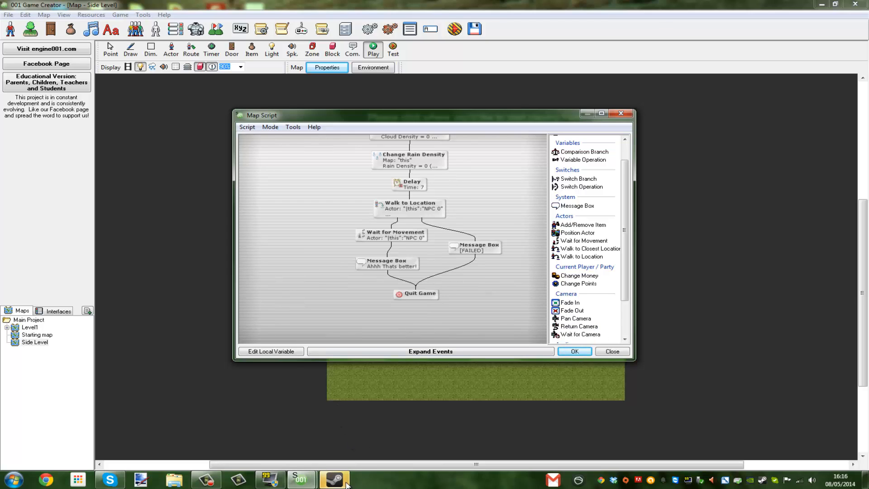
Drag the [FAILED] Message Box down level with the other message branch
{"action": "right_click", "coordinate": [335, 480]}
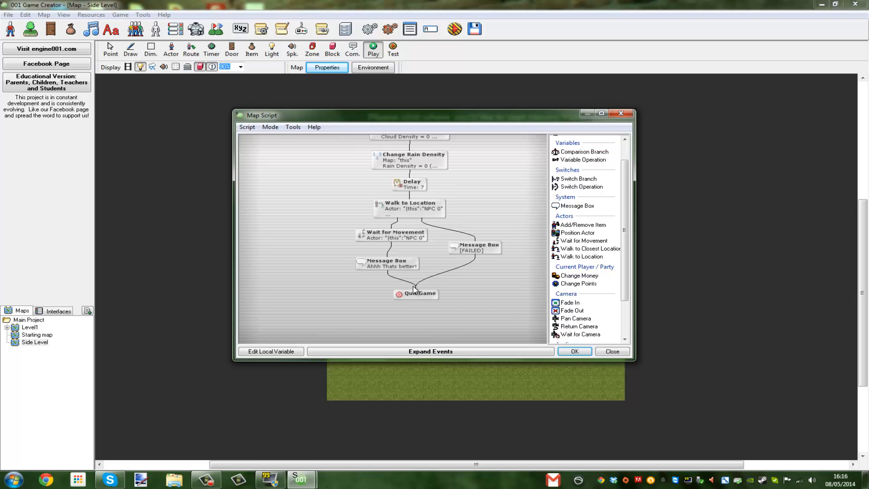
{"action": "mouse_move", "coordinate": [337, 292]}
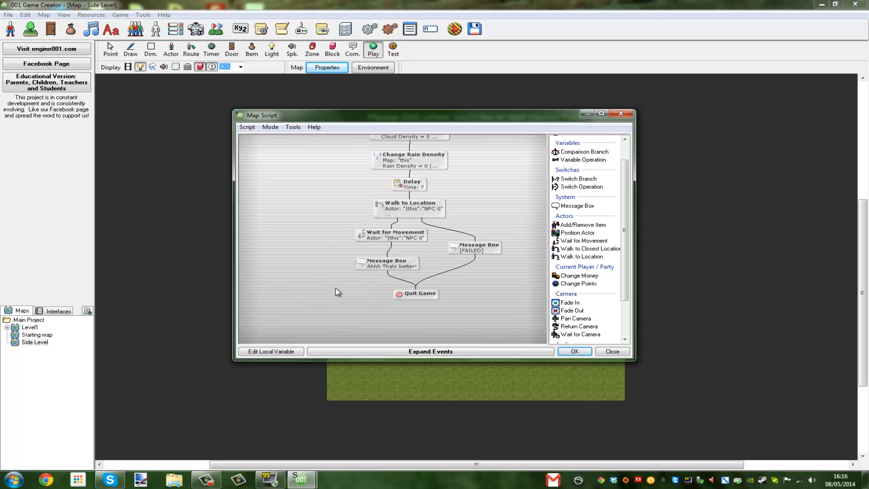
{"action": "mouse_move", "coordinate": [294, 282]}
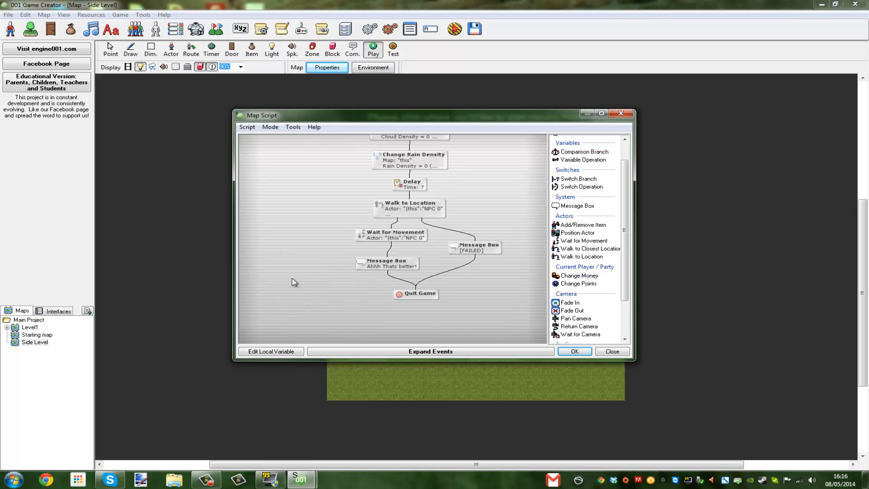
{"action": "left_click", "coordinate": [474, 246]}
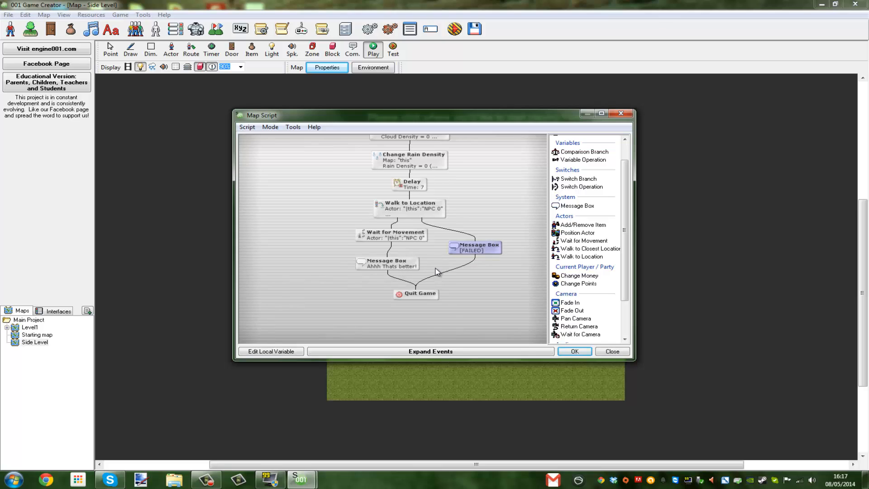
{"action": "left_click_drag", "start_coordinate": [473, 248], "coordinate": [478, 258]}
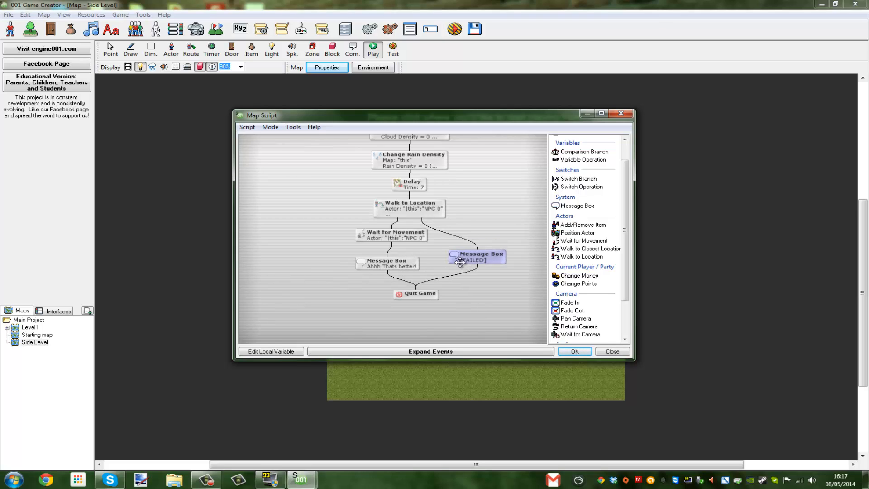
{"action": "left_click", "coordinate": [483, 228]}
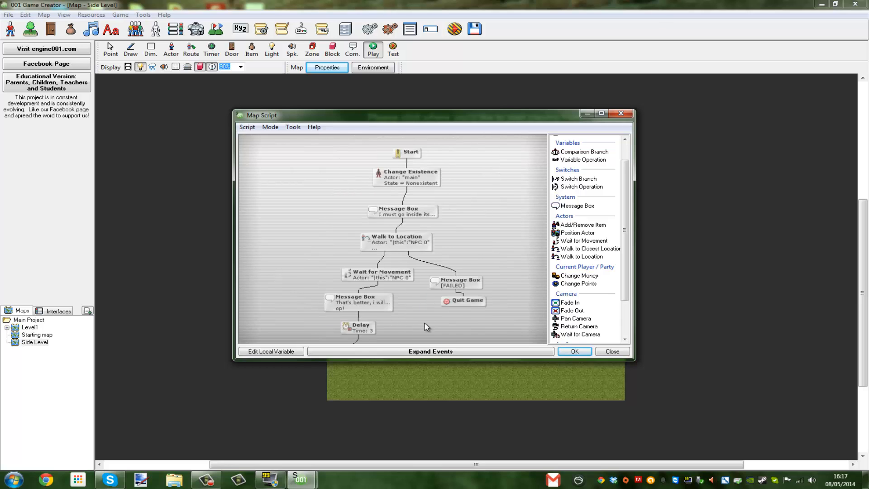
Scroll down the Map Script flowchart to review both branches converging on Quit Game
{"action": "scroll", "scroll_direction": "down", "scroll_amount": 3}
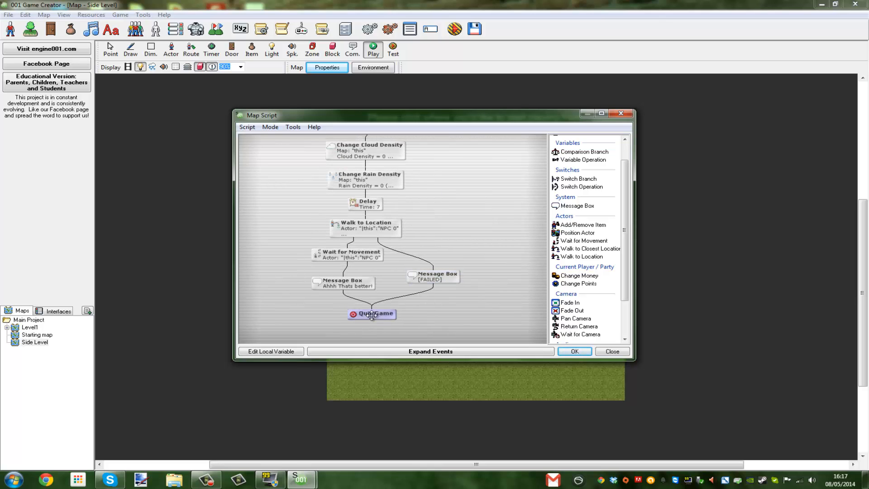
{"action": "mouse_move", "coordinate": [289, 267]}
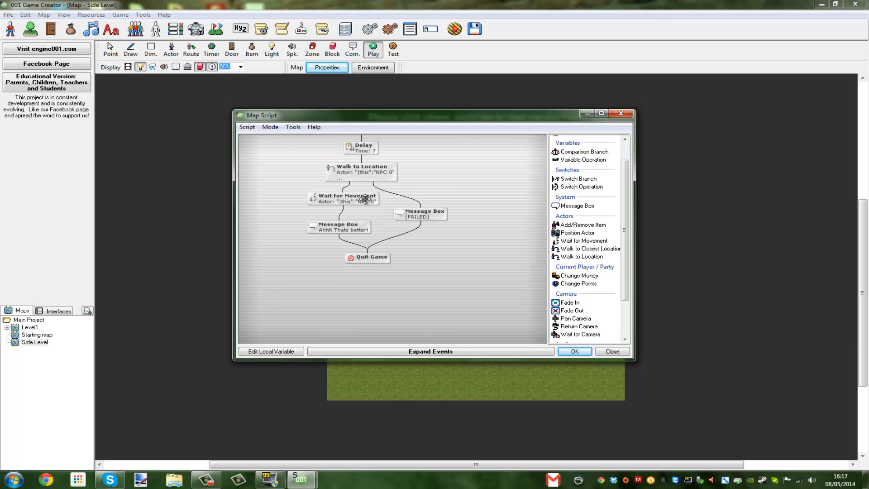
{"action": "mouse_move", "coordinate": [367, 264]}
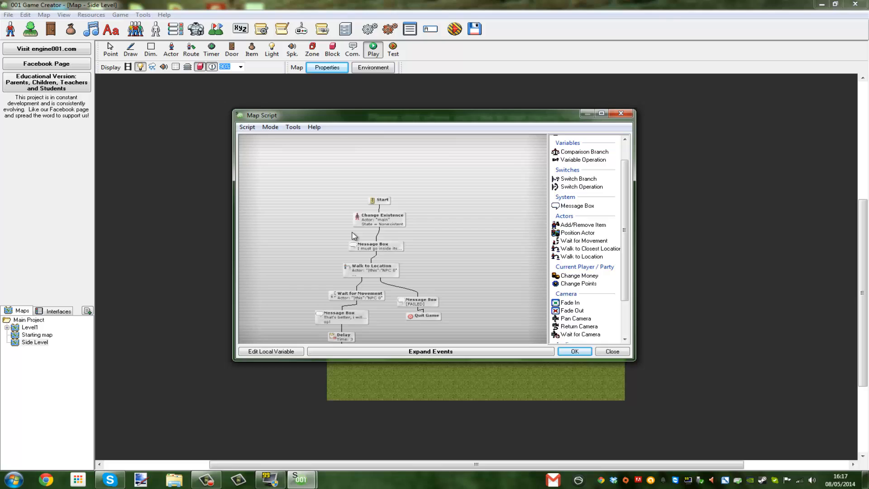
{"action": "mouse_move", "coordinate": [342, 224]}
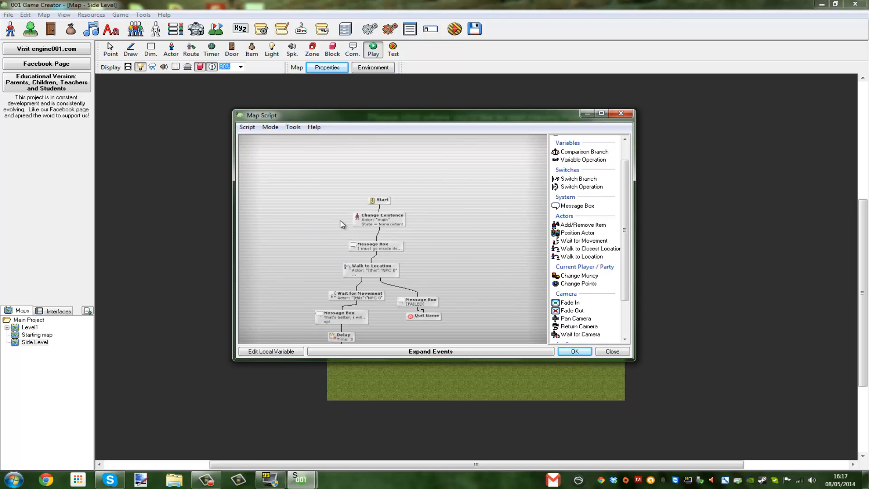
{"action": "mouse_move", "coordinate": [367, 186]}
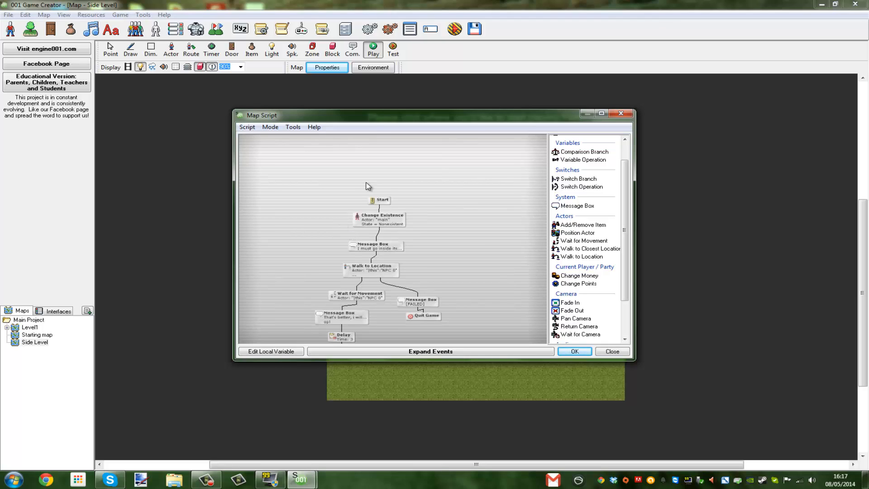
{"action": "scroll", "scroll_direction": "down", "scroll_amount": 3}
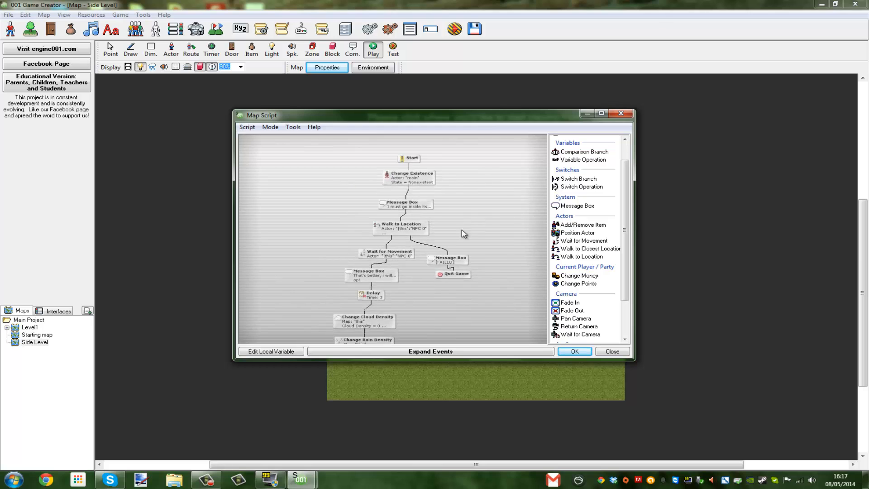
{"action": "scroll", "scroll_direction": "down", "scroll_amount": 3}
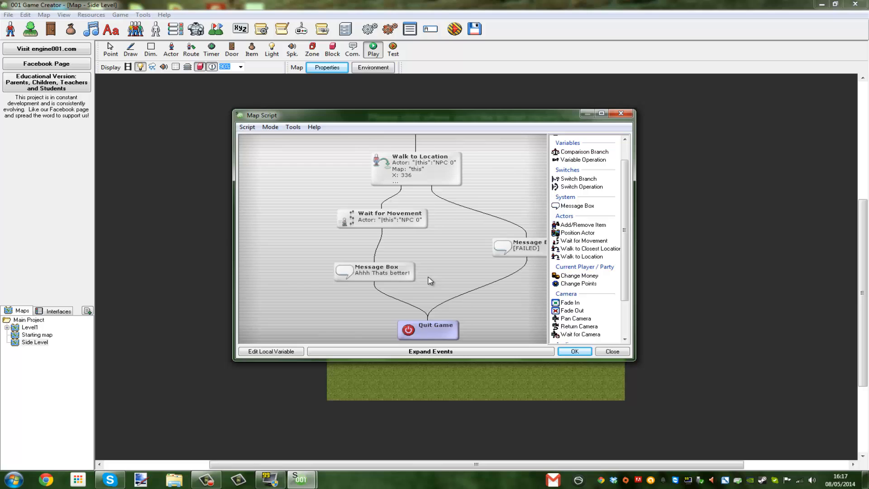
{"action": "scroll", "scroll_direction": "down", "scroll_amount": 3}
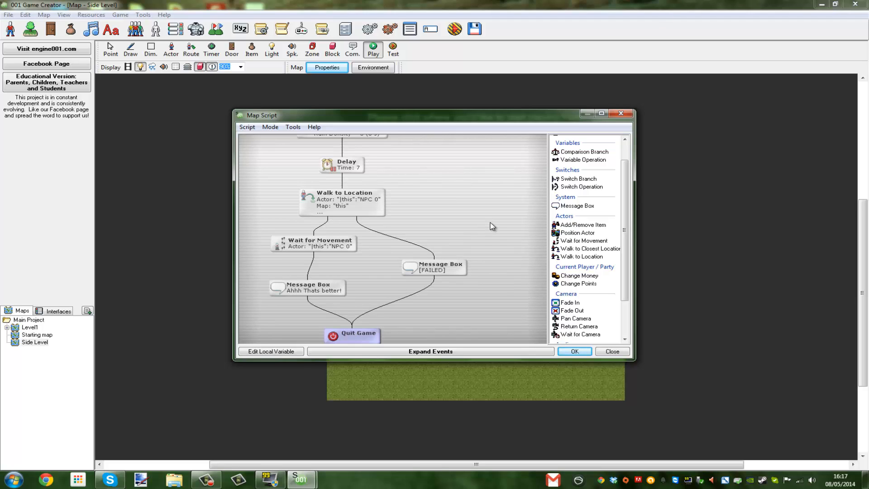
{"action": "mouse_move", "coordinate": [440, 215]}
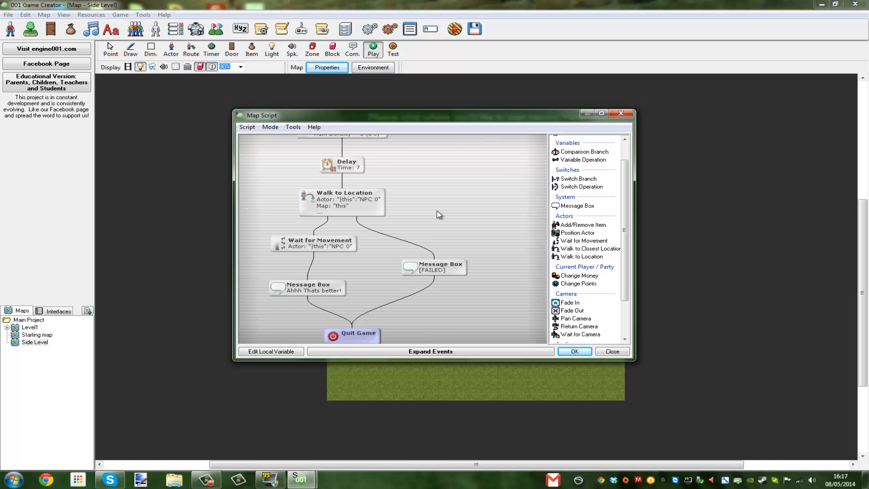
{"action": "mouse_move", "coordinate": [458, 289]}
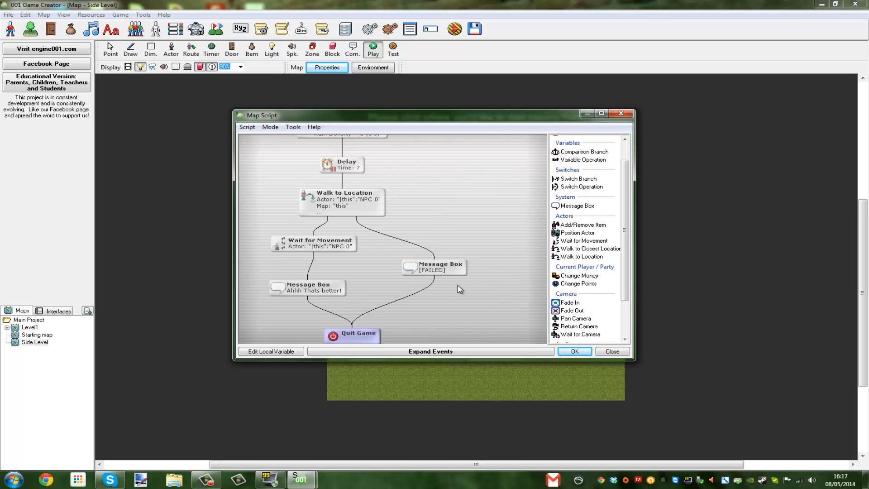
{"action": "mouse_move", "coordinate": [414, 285]}
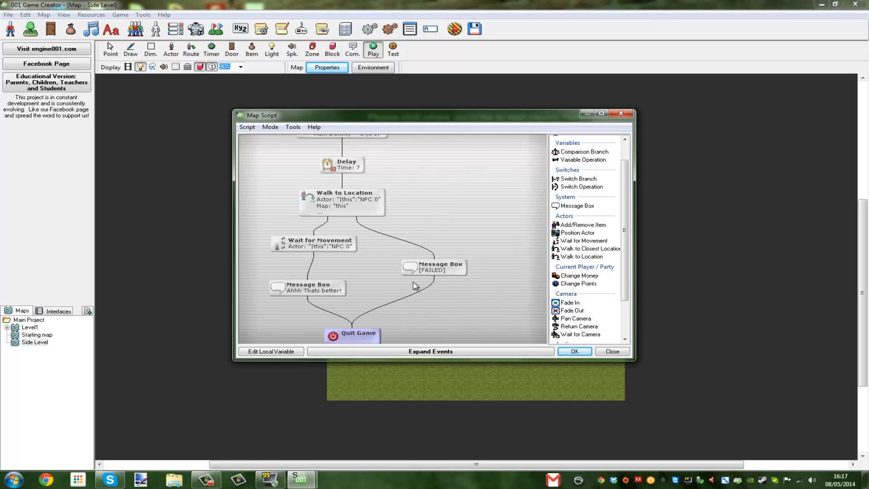
{"action": "scroll", "scroll_direction": "down", "scroll_amount": 3}
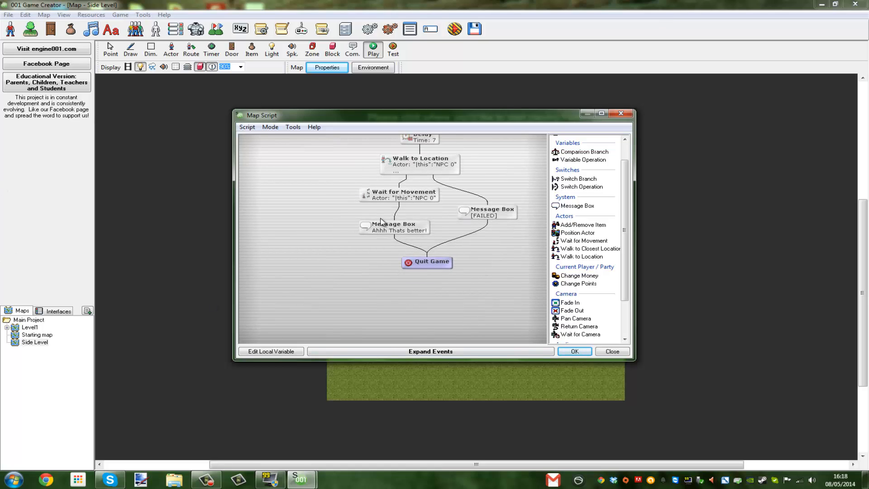
{"action": "mouse_move", "coordinate": [332, 221]}
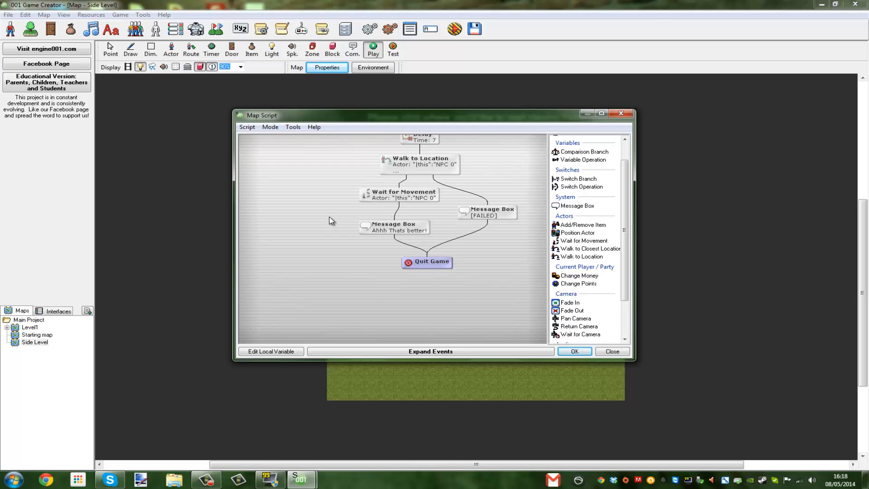
{"action": "mouse_move", "coordinate": [391, 228]}
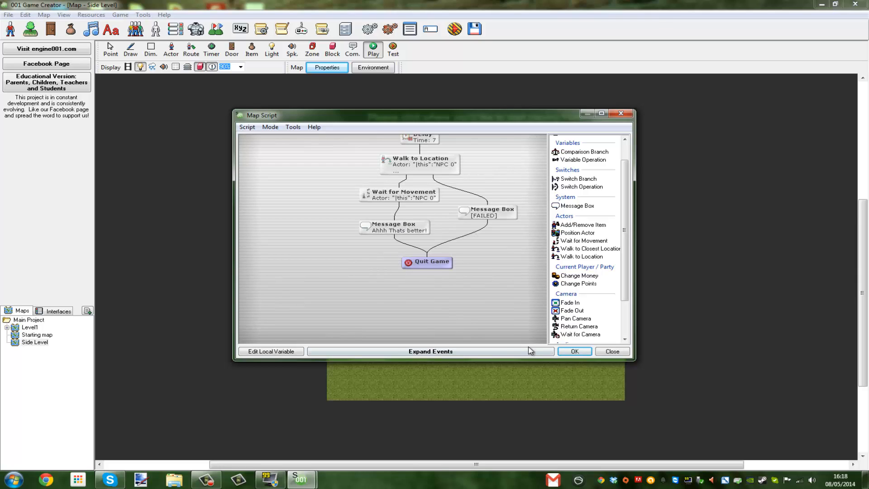
{"action": "mouse_move", "coordinate": [588, 361]}
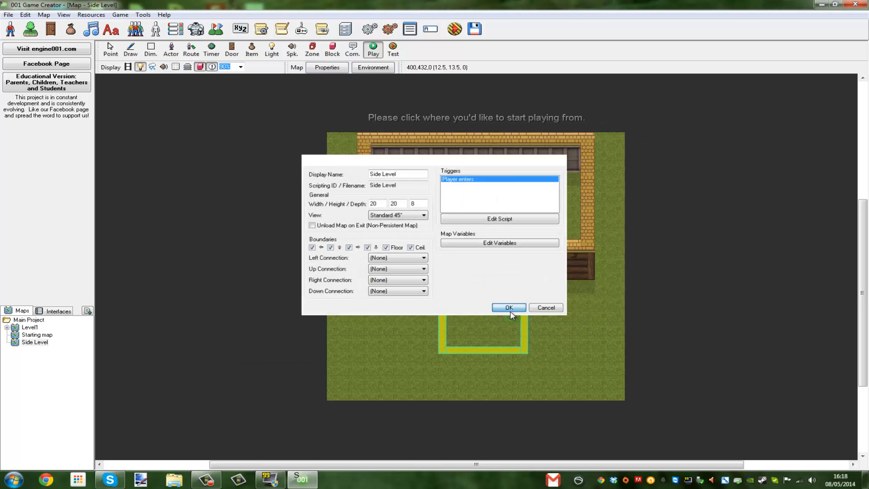
Close Map Properties with OK, select Side Level in the Maps tree and choose the Draw tool
{"action": "left_click", "coordinate": [508, 307]}
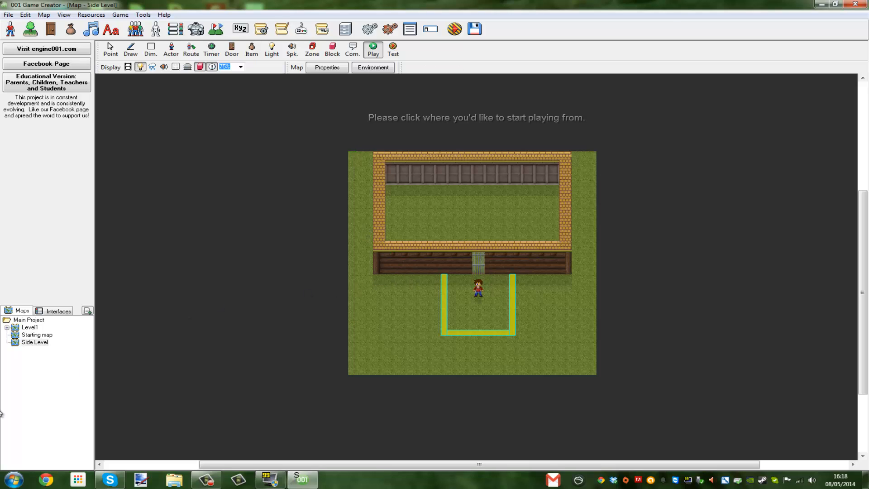
{"action": "left_click", "coordinate": [35, 342]}
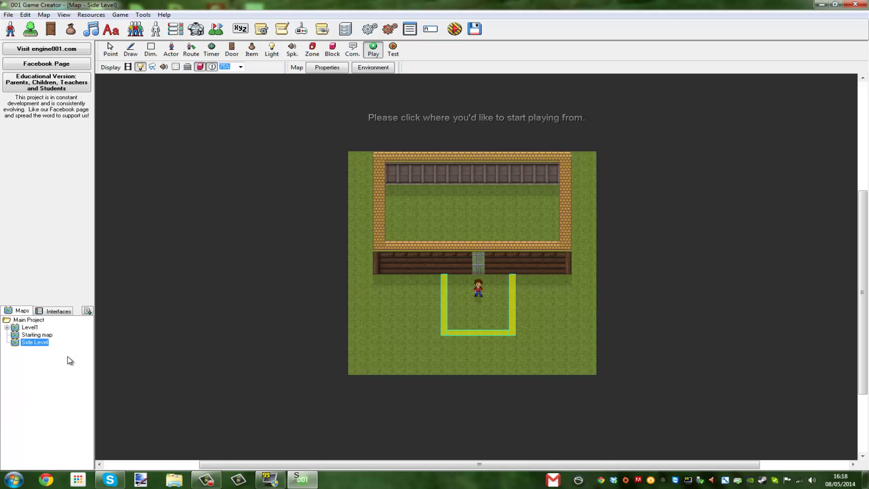
{"action": "mouse_move", "coordinate": [106, 331]}
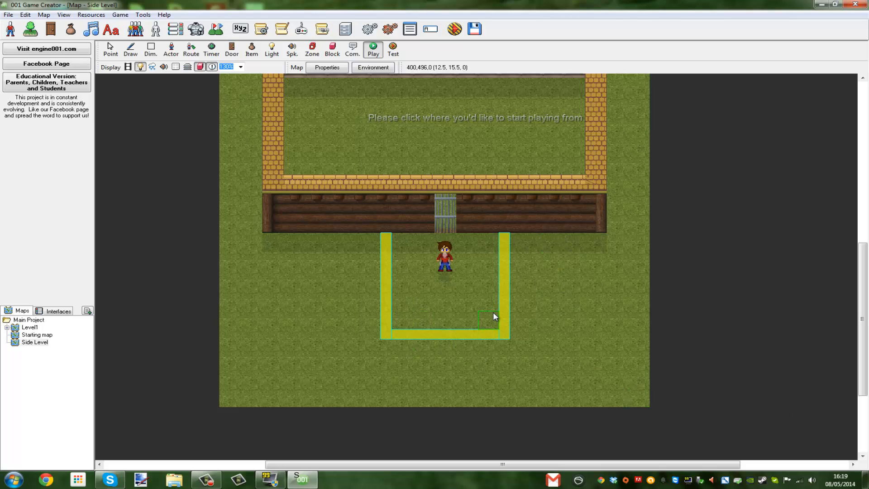
{"action": "left_click", "coordinate": [444, 263]}
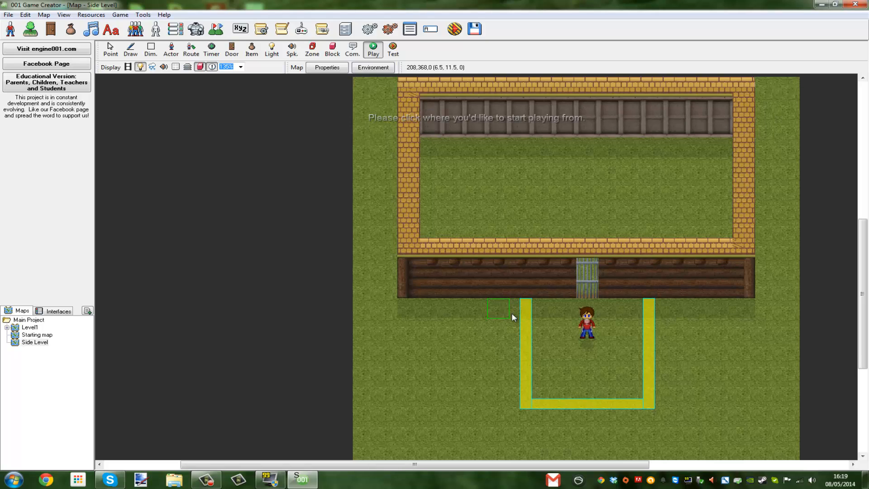
{"action": "mouse_move", "coordinate": [499, 304]}
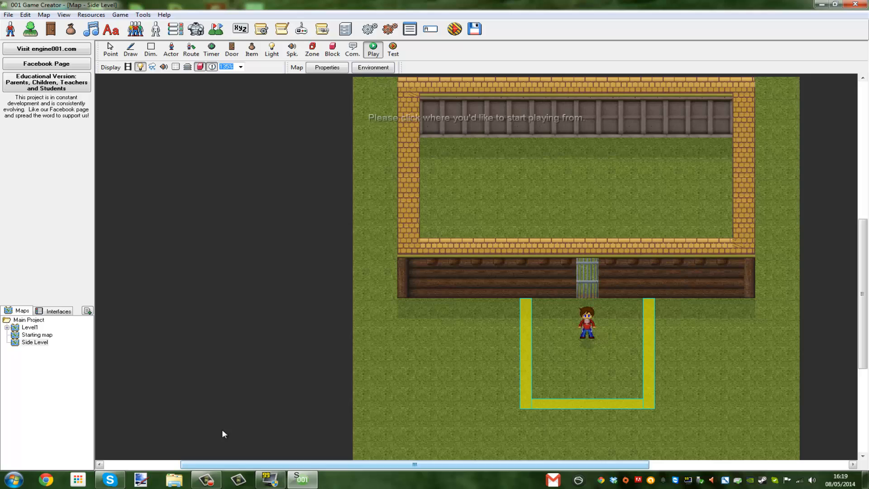
{"action": "mouse_move", "coordinate": [468, 143]}
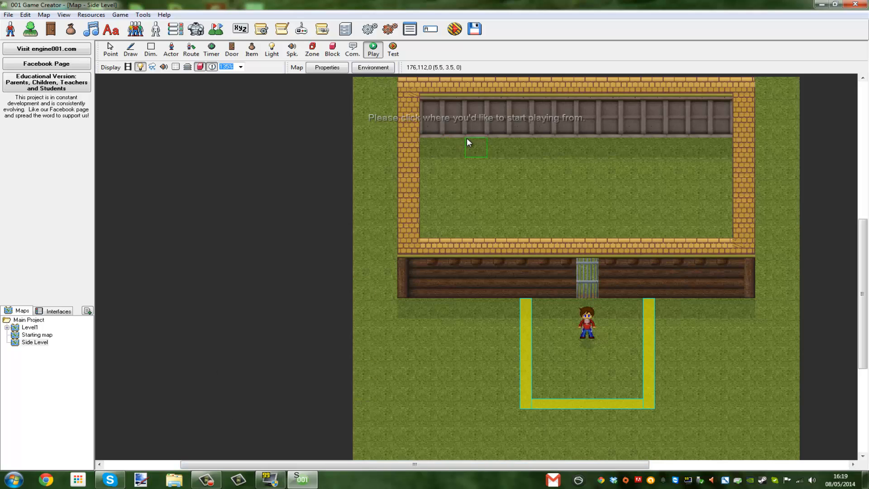
{"action": "mouse_move", "coordinate": [471, 140]}
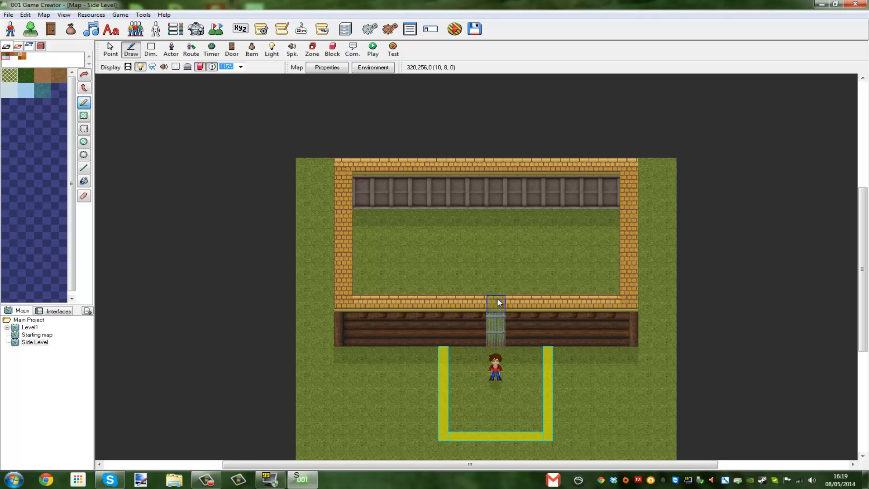
{"action": "mouse_move", "coordinate": [501, 302]}
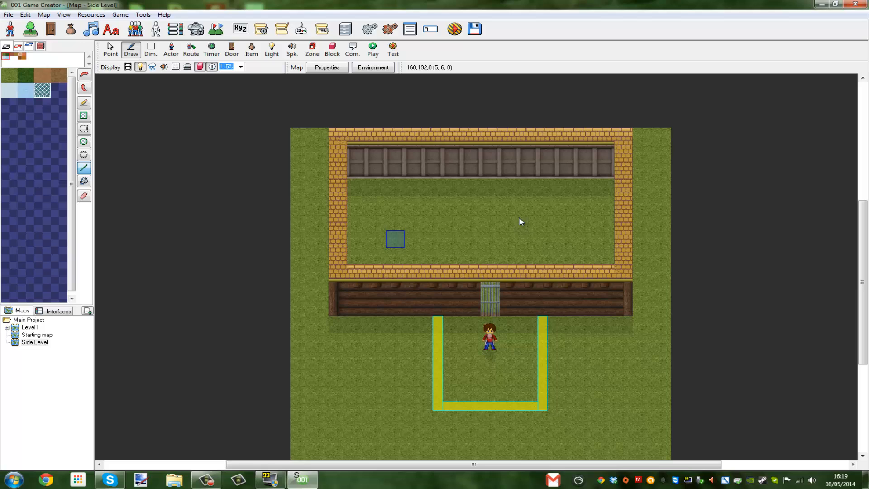
Paint water tiles across the upper house interior and extend them to the left wall
{"action": "left_click_drag", "start_coordinate": [395, 239], "coordinate": [512, 217]}
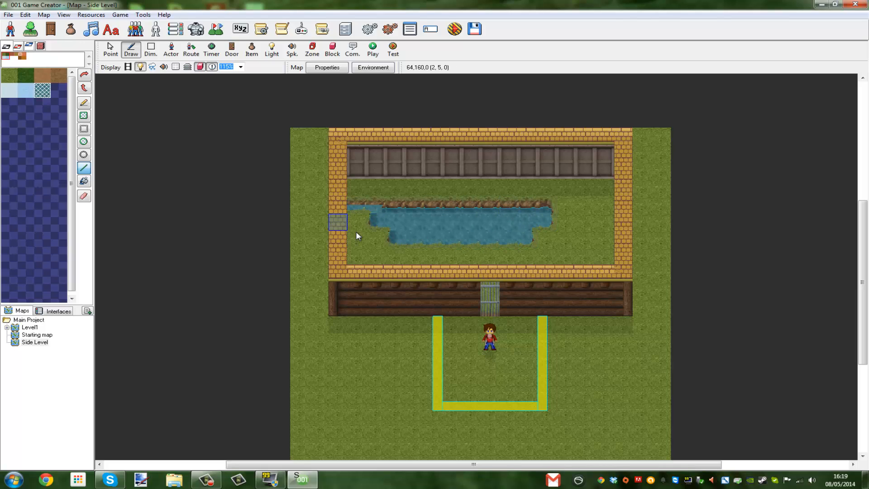
{"action": "left_click", "coordinate": [357, 223]}
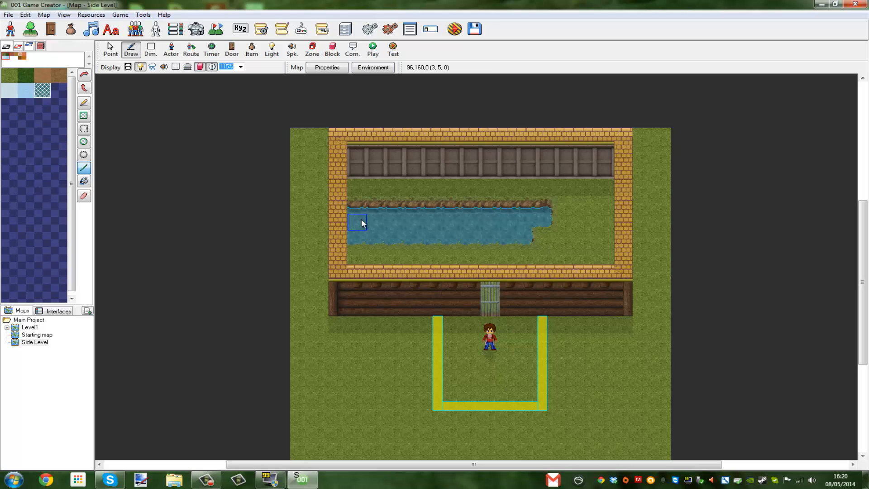